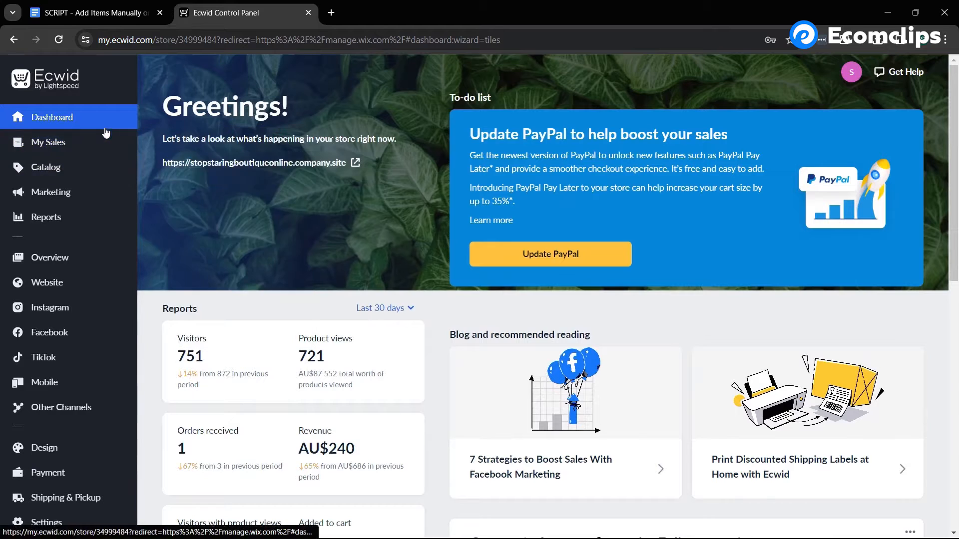
Step: Show the full Products list in the Catalog section
{"action": "left_click", "coordinate": [45, 167]}
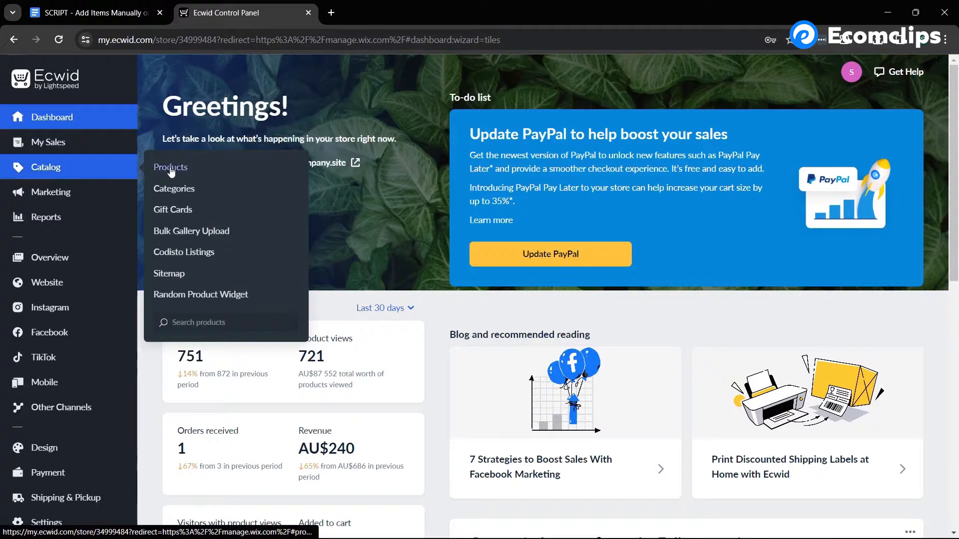
{"action": "left_click", "coordinate": [170, 167]}
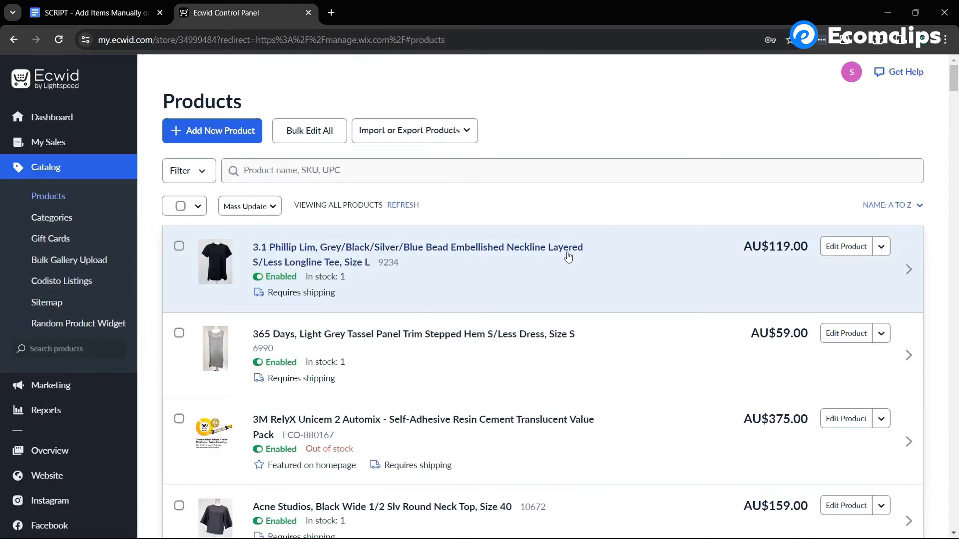
{"action": "scroll", "scroll_direction": "down", "scroll_amount": 3}
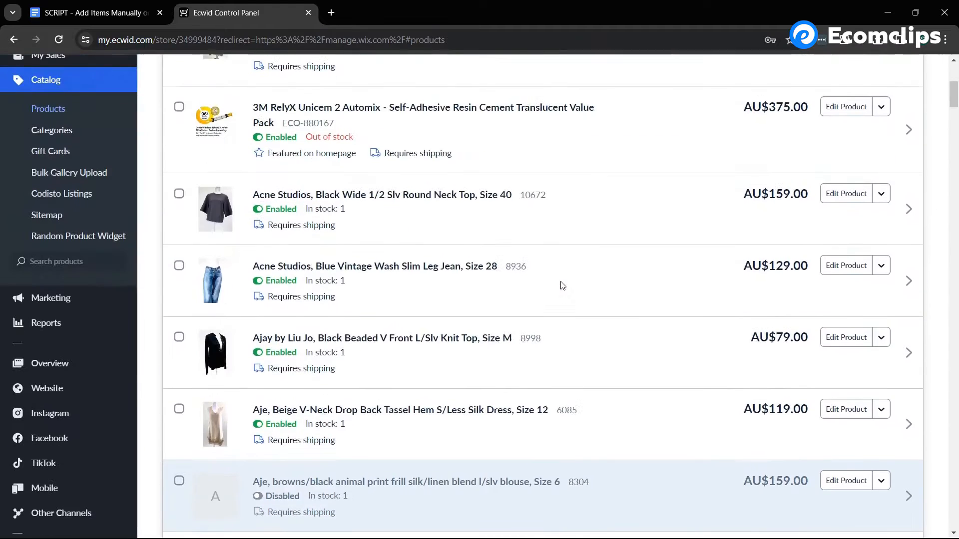
{"action": "scroll", "scroll_direction": "up", "scroll_amount": 3}
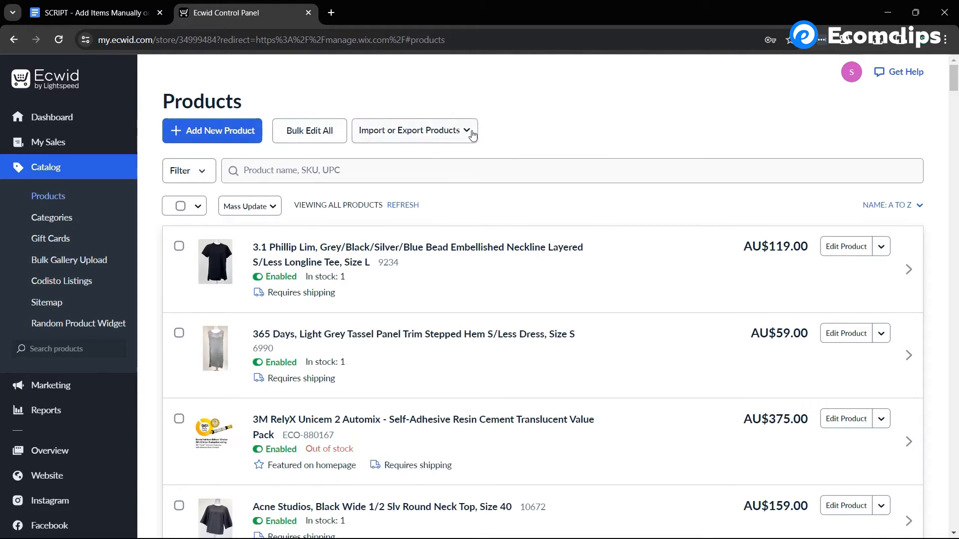
Step: Check the Import or Export Products choices, then switch to the storefront tab
{"action": "left_click", "coordinate": [414, 130]}
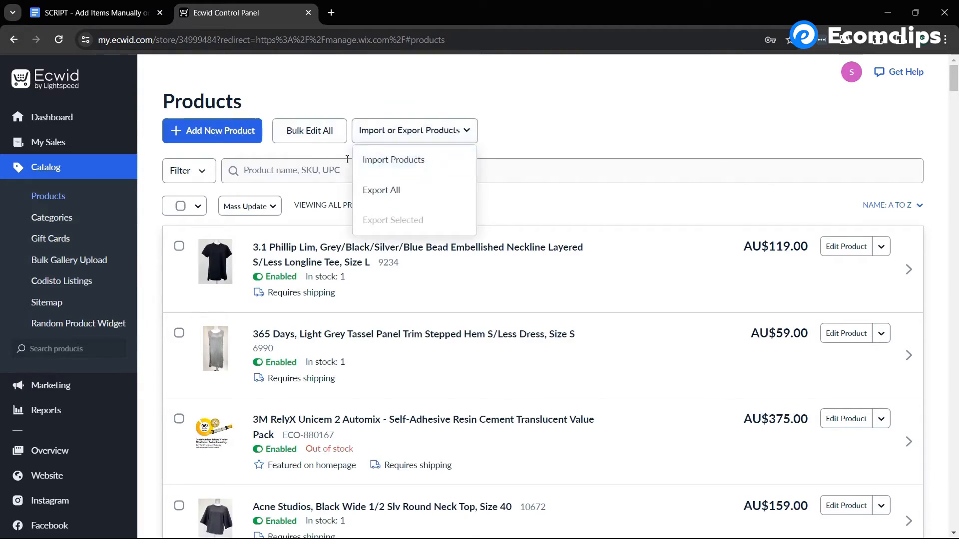
{"action": "left_click", "coordinate": [245, 12]}
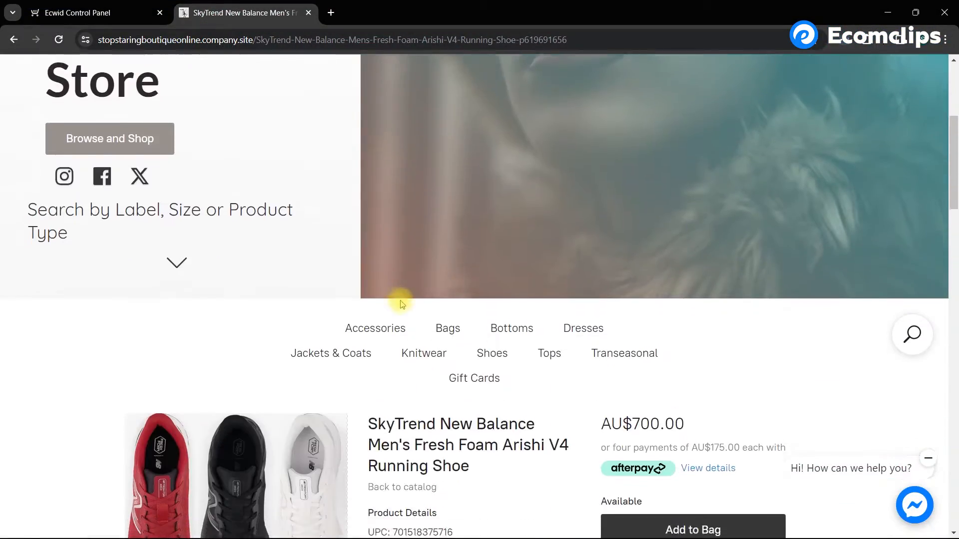
Step: Review the shoe's product page and red photo, then return to the control panel
{"action": "scroll", "scroll_direction": "down", "scroll_amount": 3}
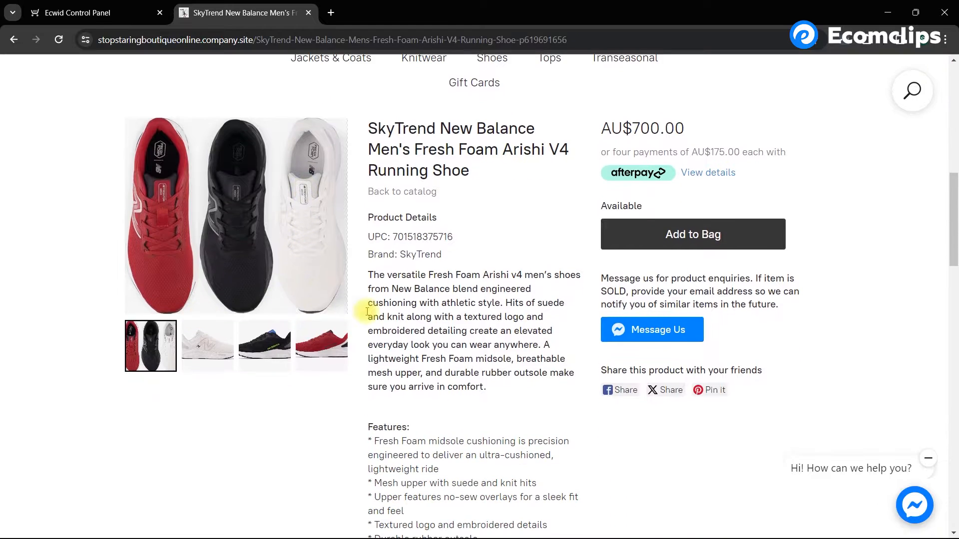
{"action": "left_click", "coordinate": [264, 346]}
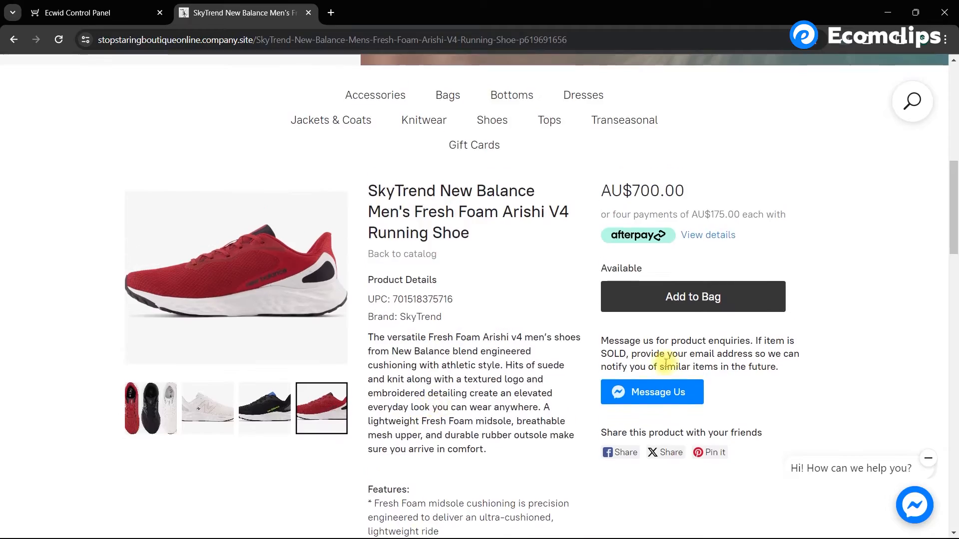
{"action": "scroll", "scroll_direction": "down", "scroll_amount": 3}
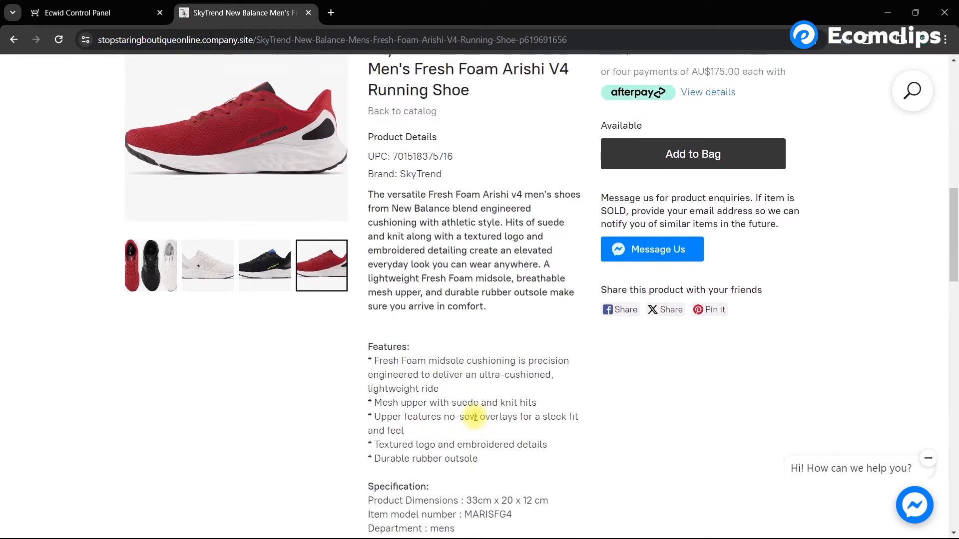
{"action": "left_click", "coordinate": [92, 12]}
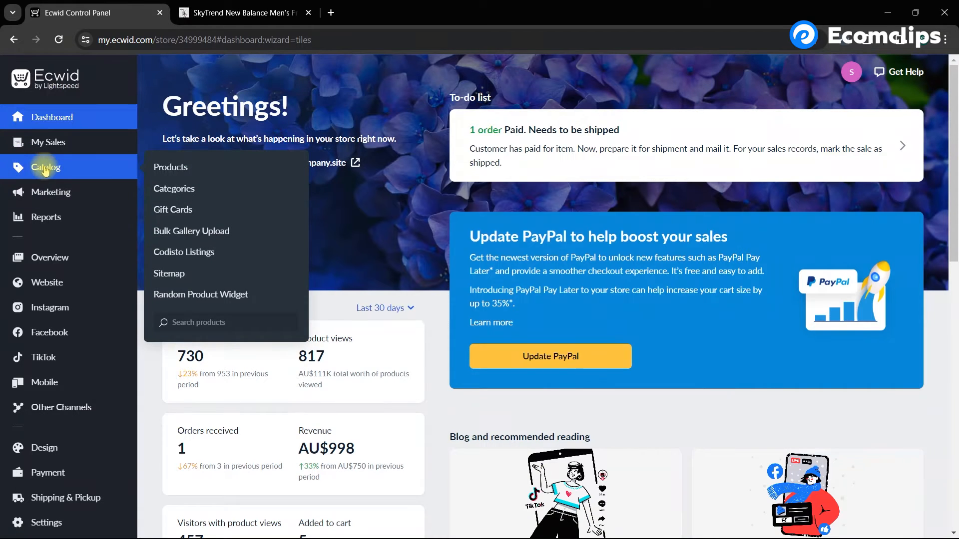
Step: Locate the SkyTrend New Balance shoe in Products and go to its Edit Options
{"action": "left_click", "coordinate": [171, 167]}
{"action": "type", "text": "ST_NB_SHOE"}
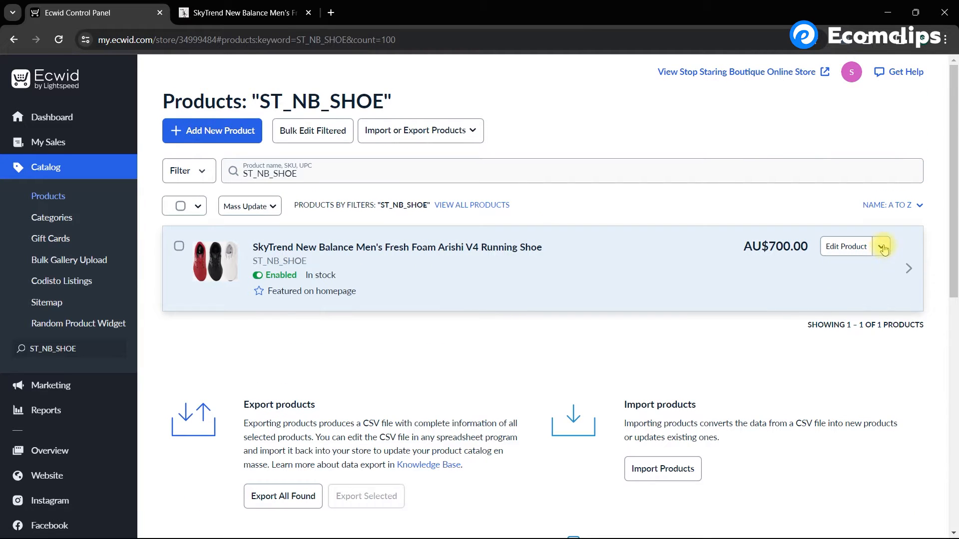
{"action": "left_click", "coordinate": [879, 247]}
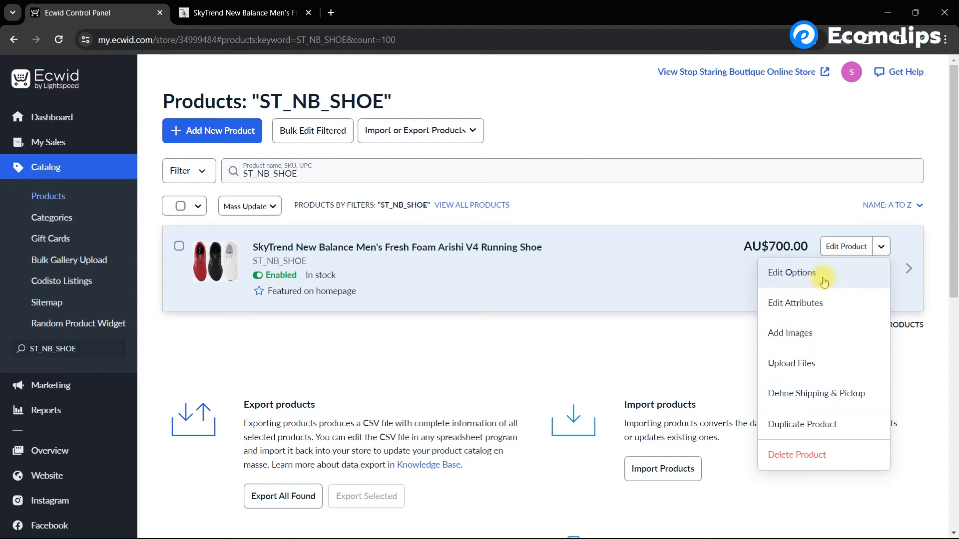
{"action": "left_click", "coordinate": [792, 272]}
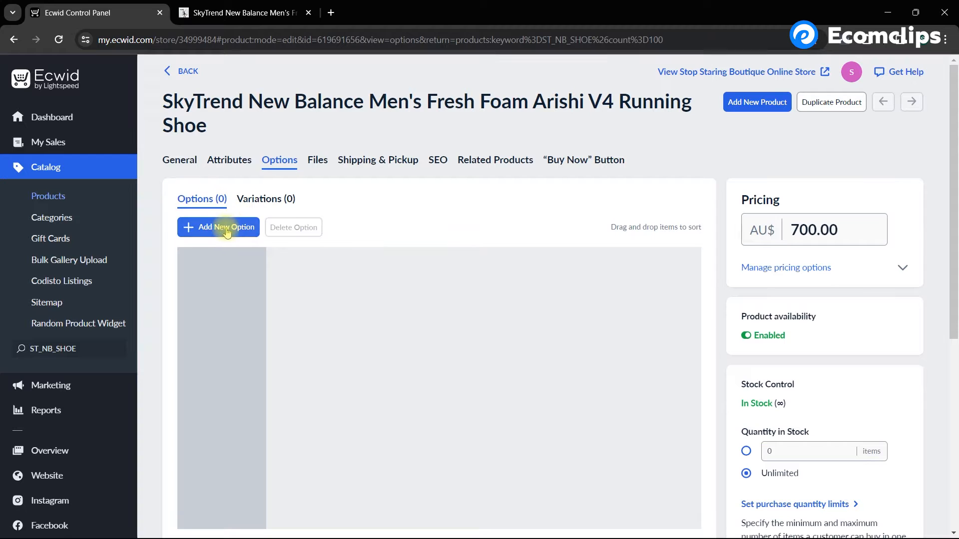
Step: Add a new option named Color, keeping Radio Buttons as its input type
{"action": "left_click", "coordinate": [219, 226]}
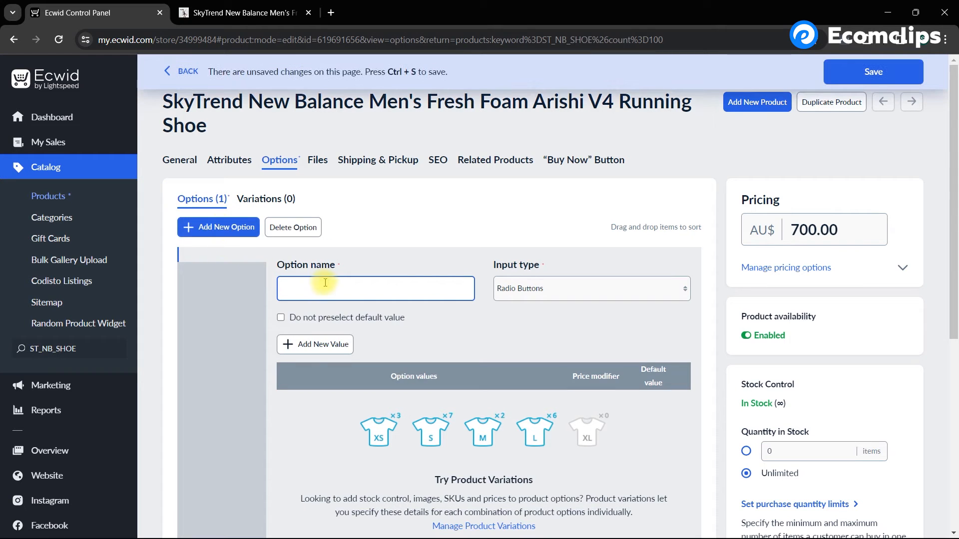
{"action": "type", "text": "c"}
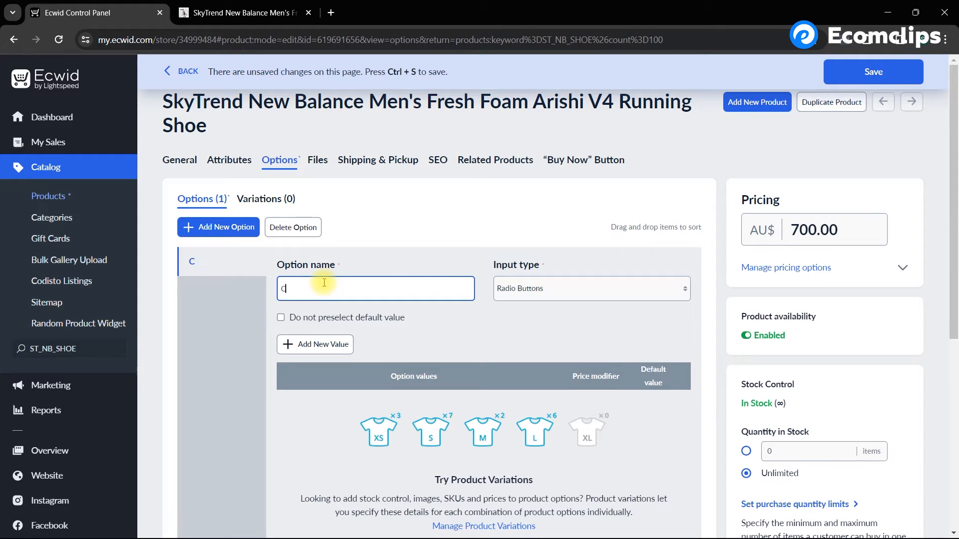
{"action": "type", "text": "olor"}
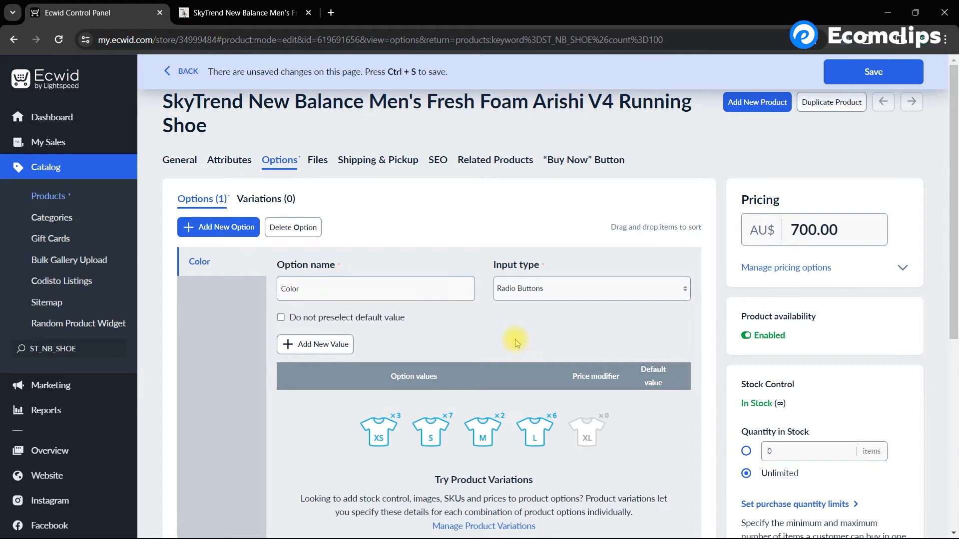
{"action": "left_click", "coordinate": [590, 288]}
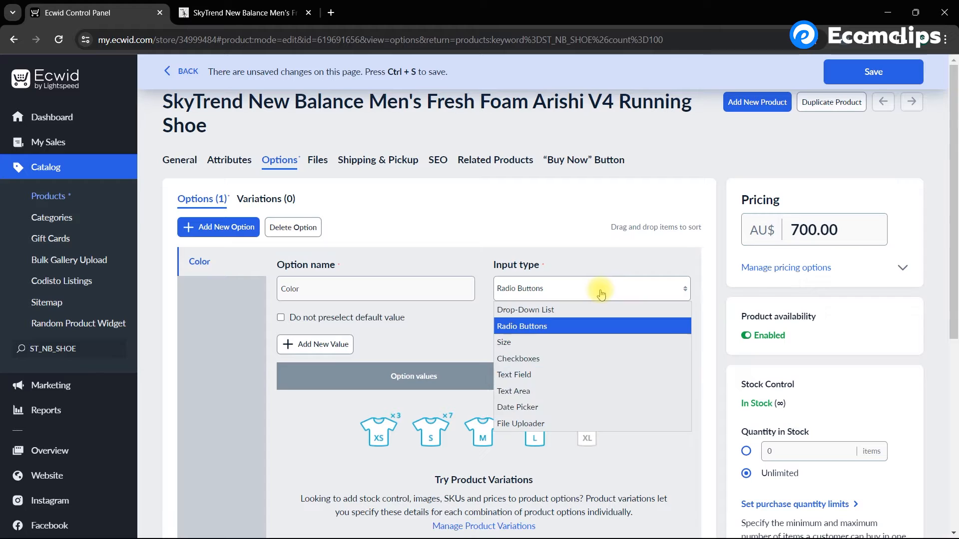
{"action": "mouse_move", "coordinate": [562, 375]}
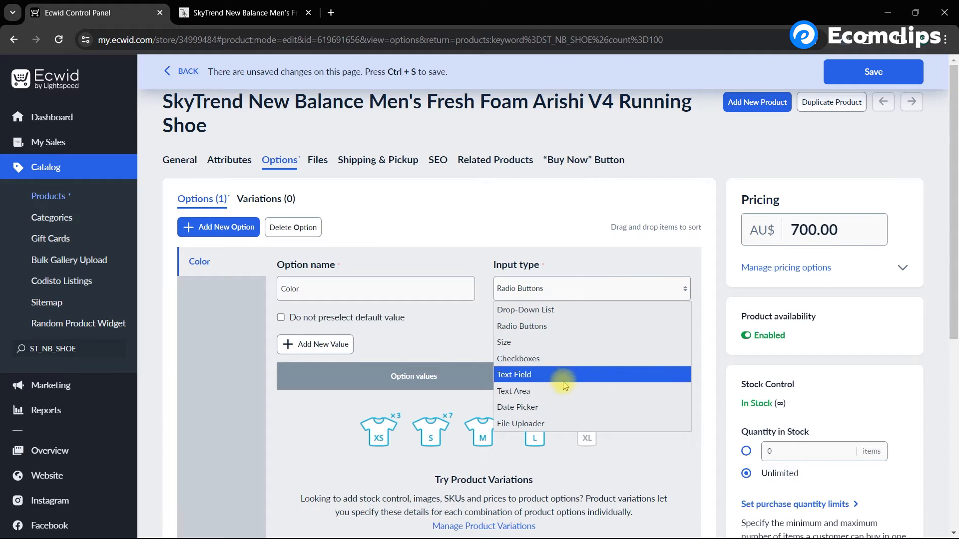
{"action": "mouse_move", "coordinate": [559, 409]}
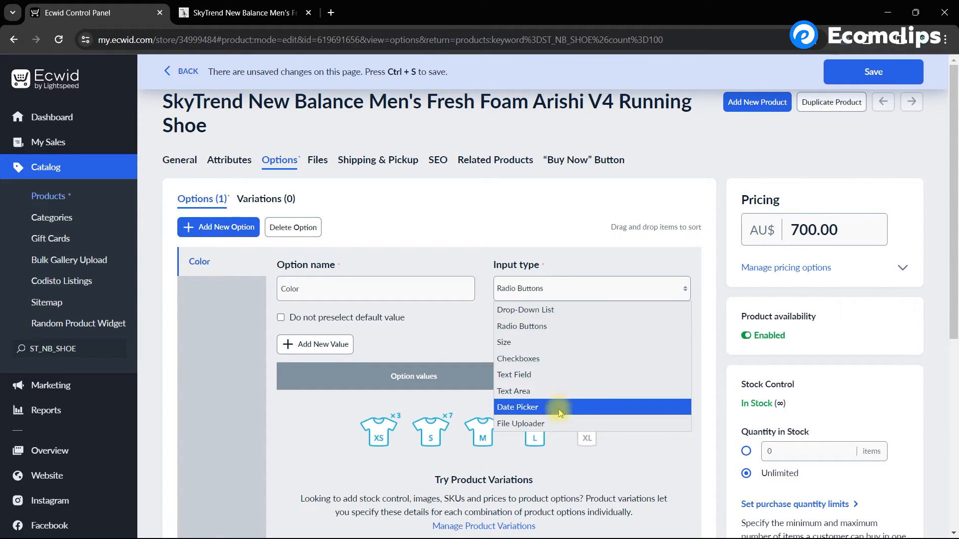
{"action": "mouse_move", "coordinate": [575, 359]}
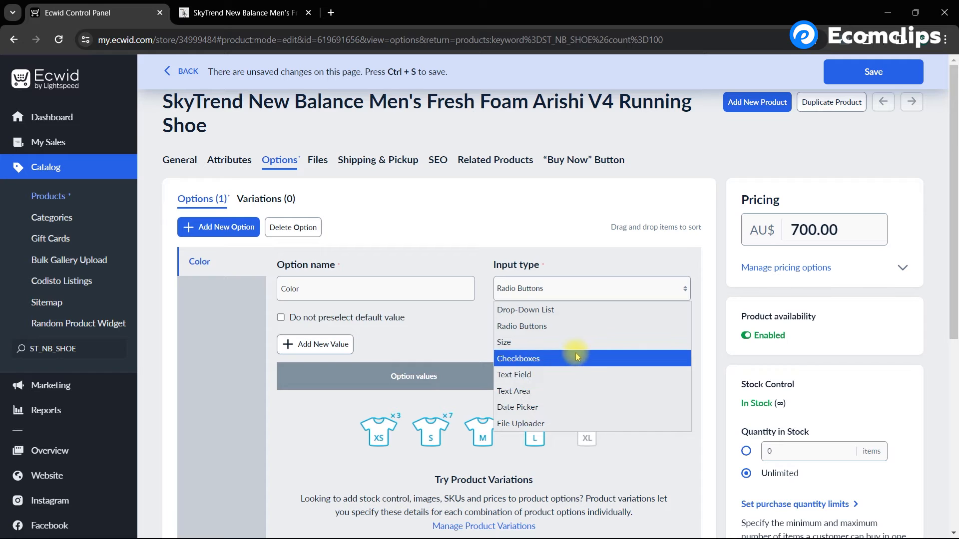
{"action": "mouse_move", "coordinate": [581, 325]}
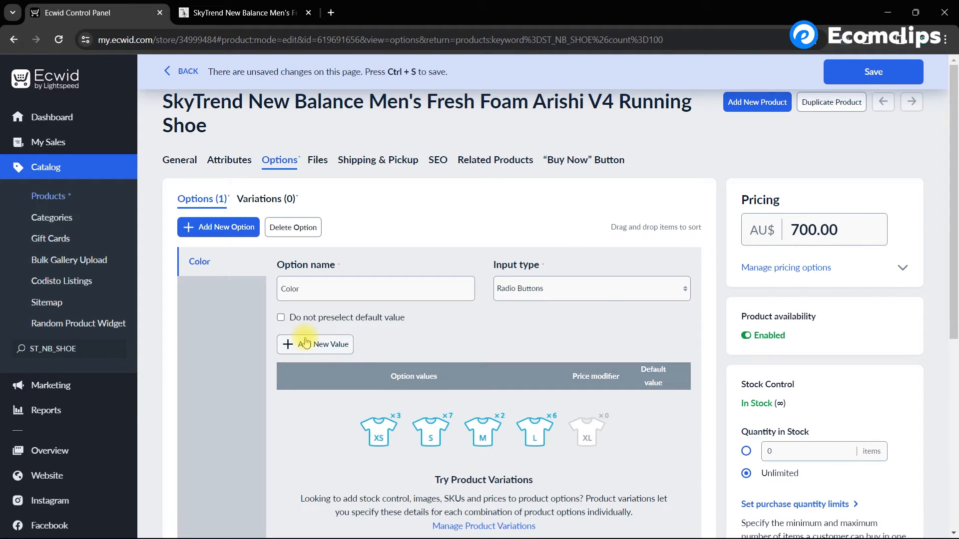
{"action": "mouse_move", "coordinate": [314, 345]}
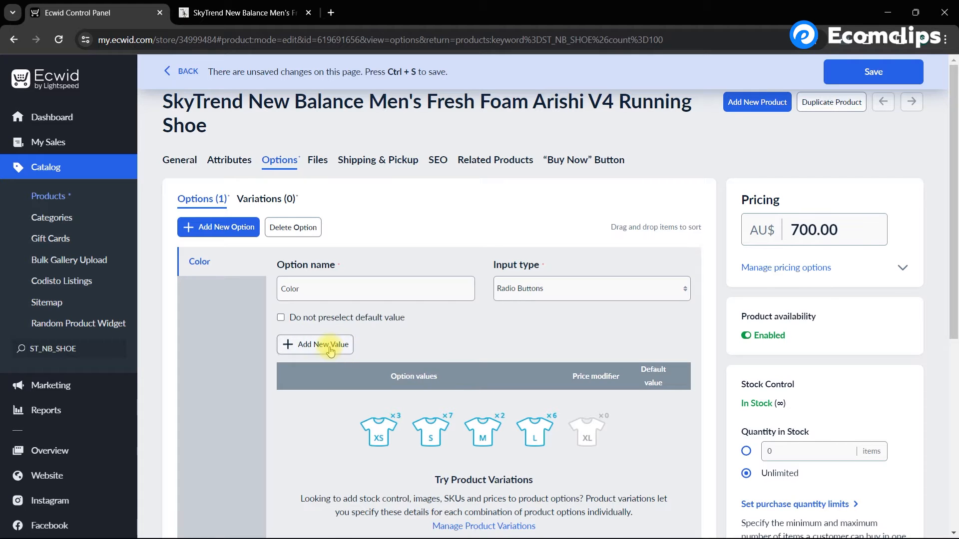
Step: Add Color values Red (with an 800 price modifier) and Black
{"action": "left_click", "coordinate": [315, 344]}
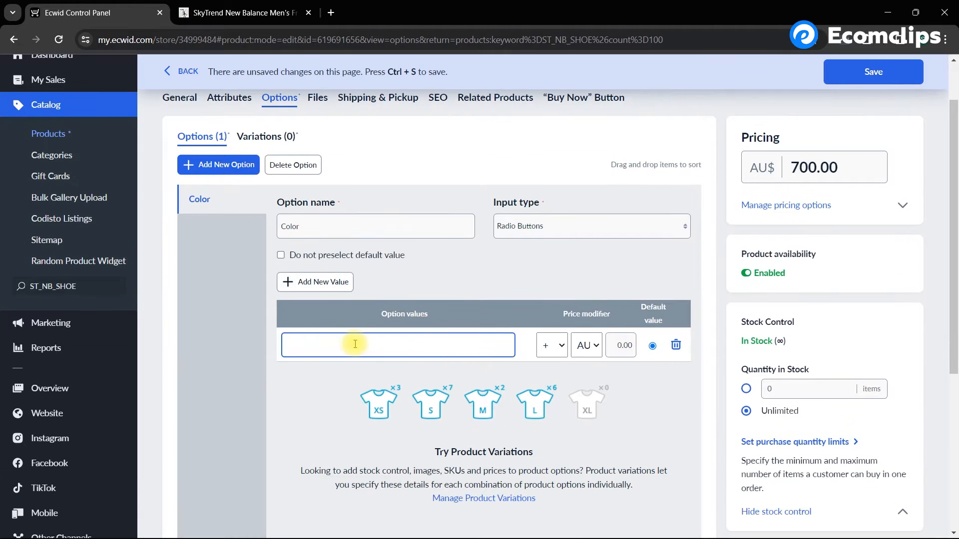
{"action": "type", "text": "Red"}
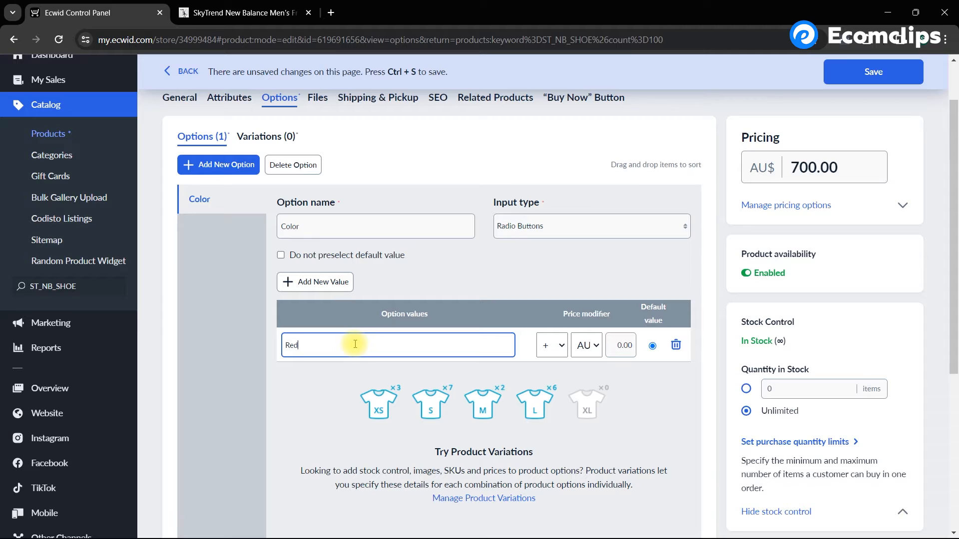
{"action": "left_click", "coordinate": [621, 345]}
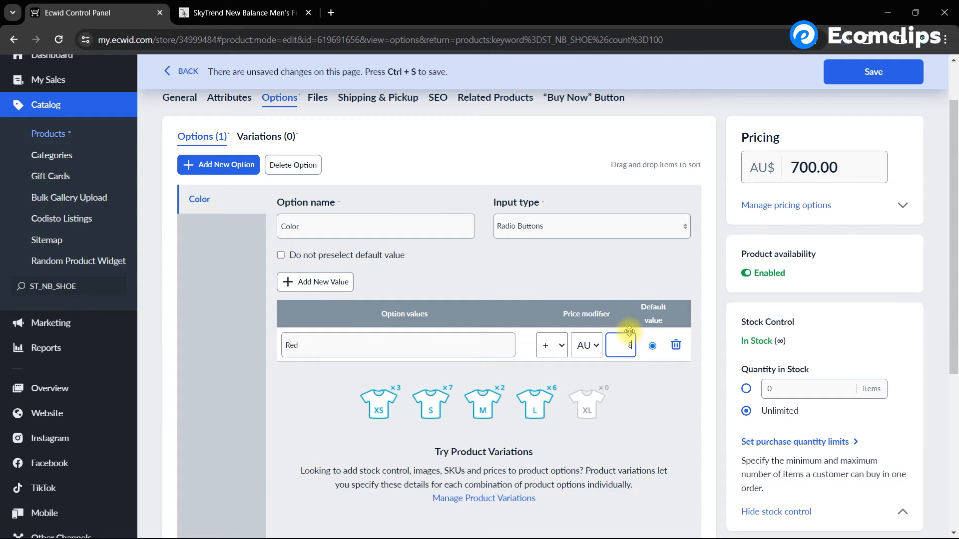
{"action": "type", "text": "8"}
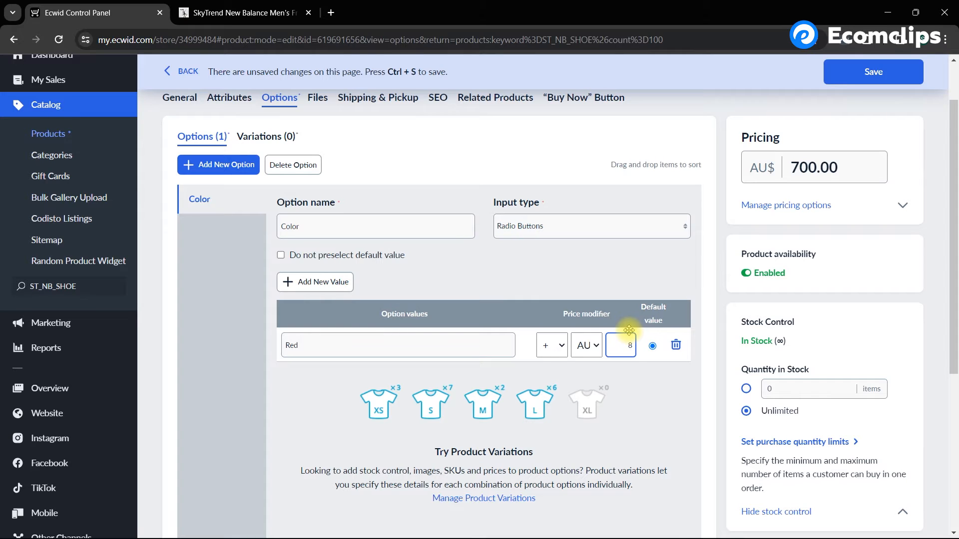
{"action": "type", "text": "00"}
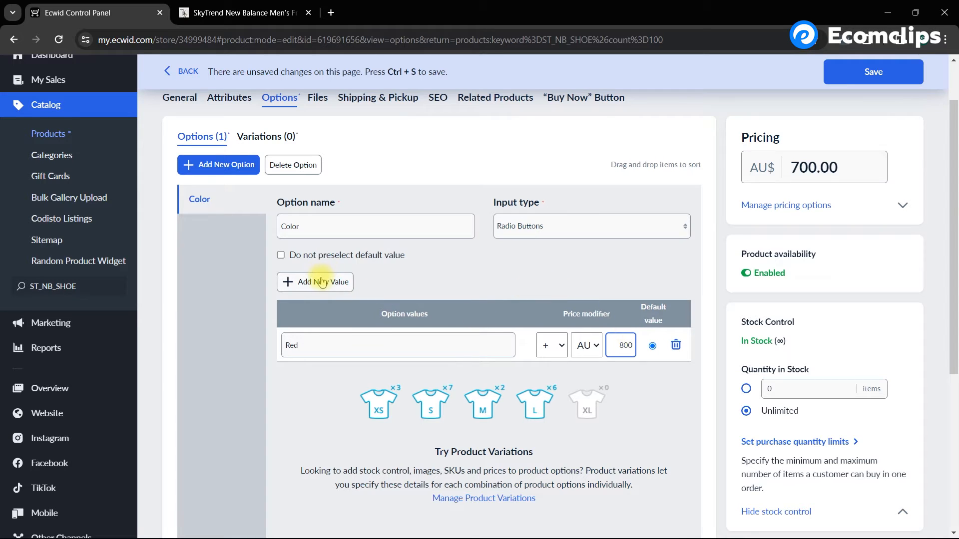
{"action": "left_click", "coordinate": [314, 281]}
{"action": "type", "text": "Blac"}
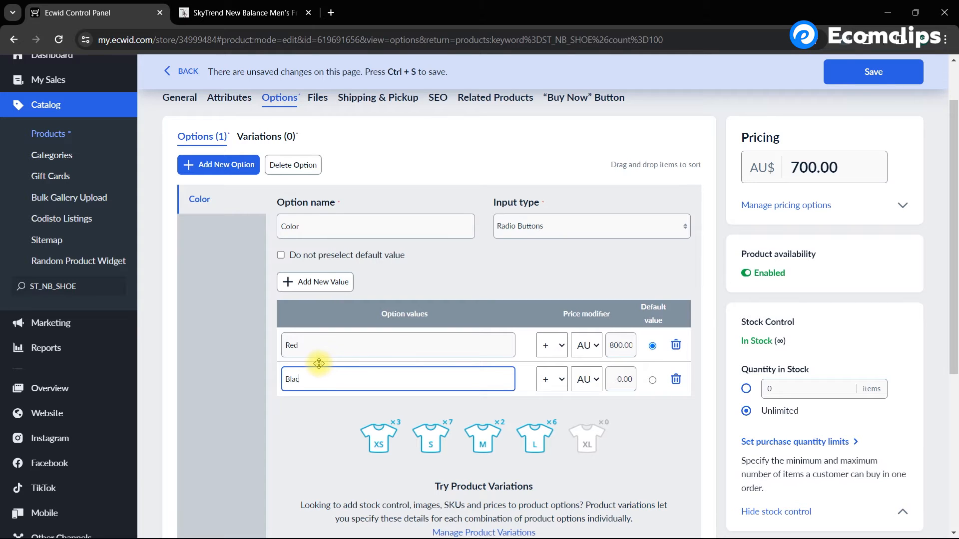
{"action": "type", "text": "k"}
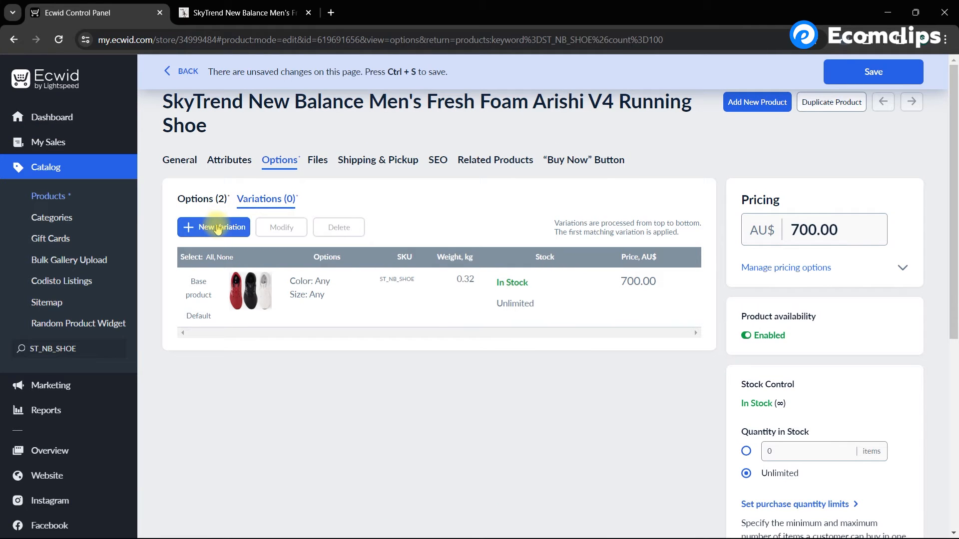
Step: Start a new variation with Color Red and assign it the red shoe photo
{"action": "left_click", "coordinate": [214, 227]}
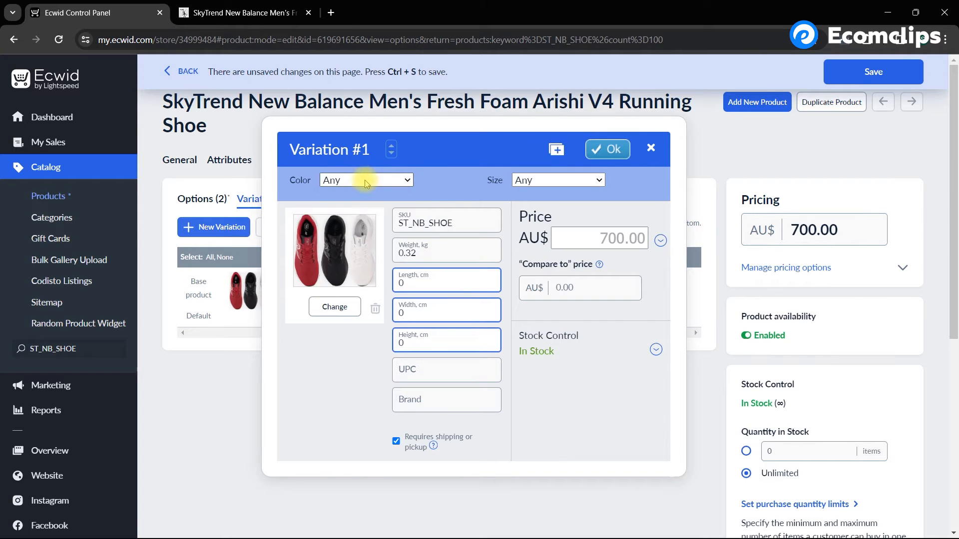
{"action": "left_click", "coordinate": [365, 180]}
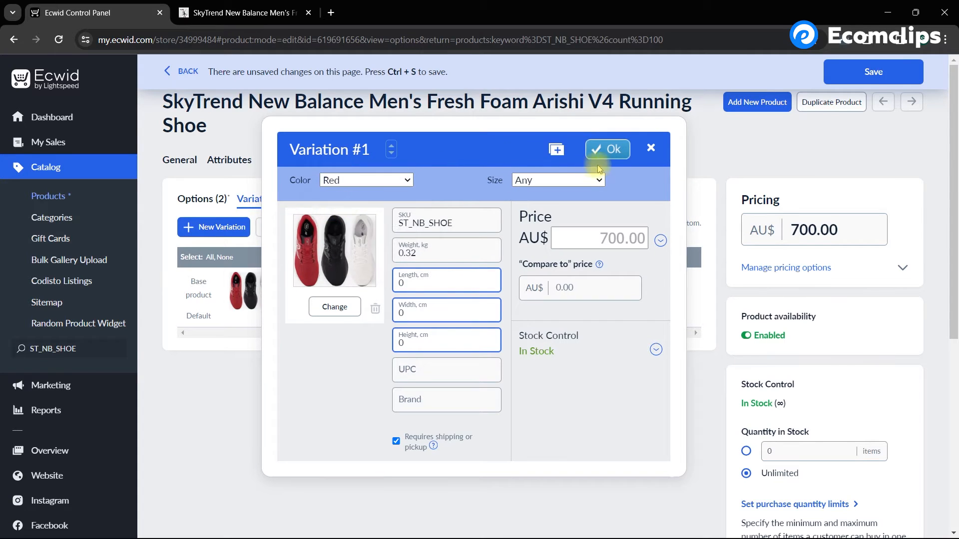
{"action": "left_click", "coordinate": [334, 307]}
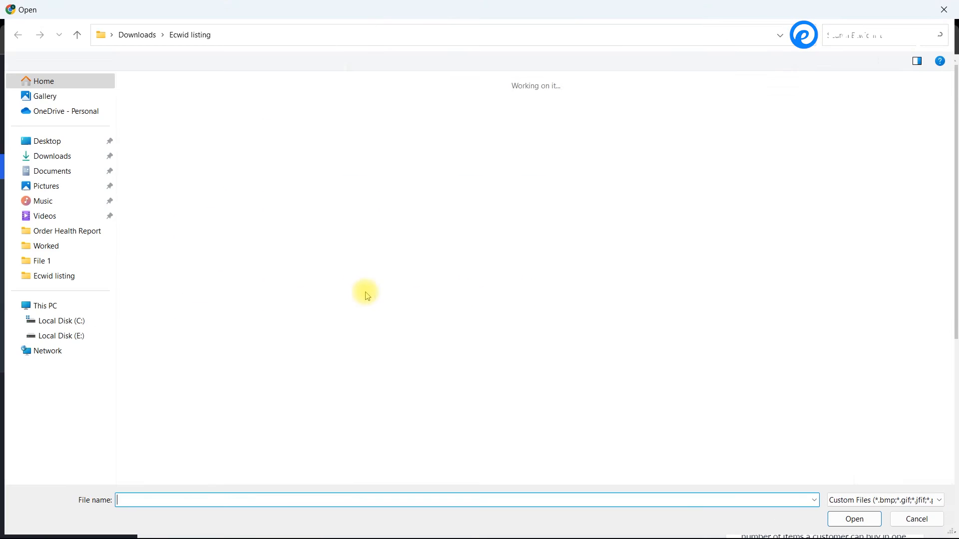
{"action": "left_click", "coordinate": [364, 107]}
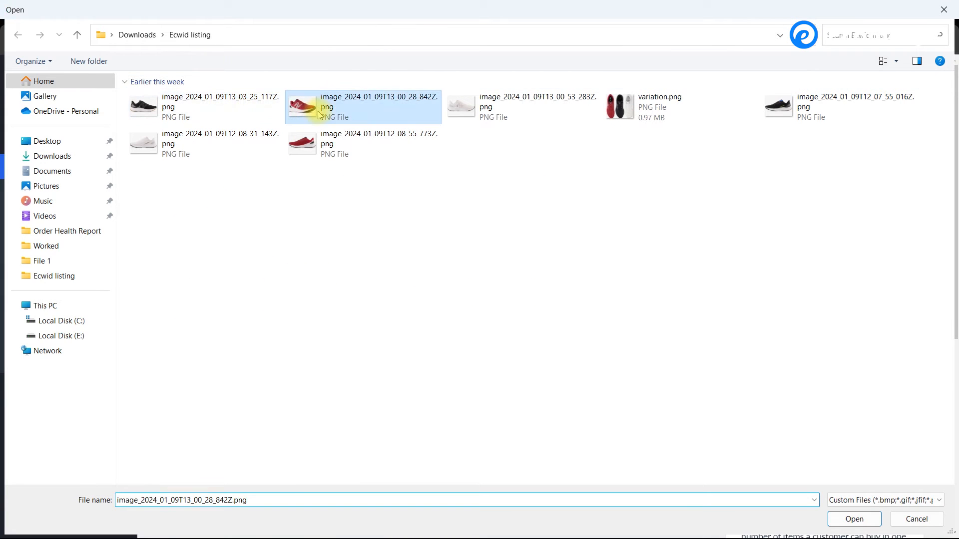
{"action": "left_click", "coordinate": [853, 518]}
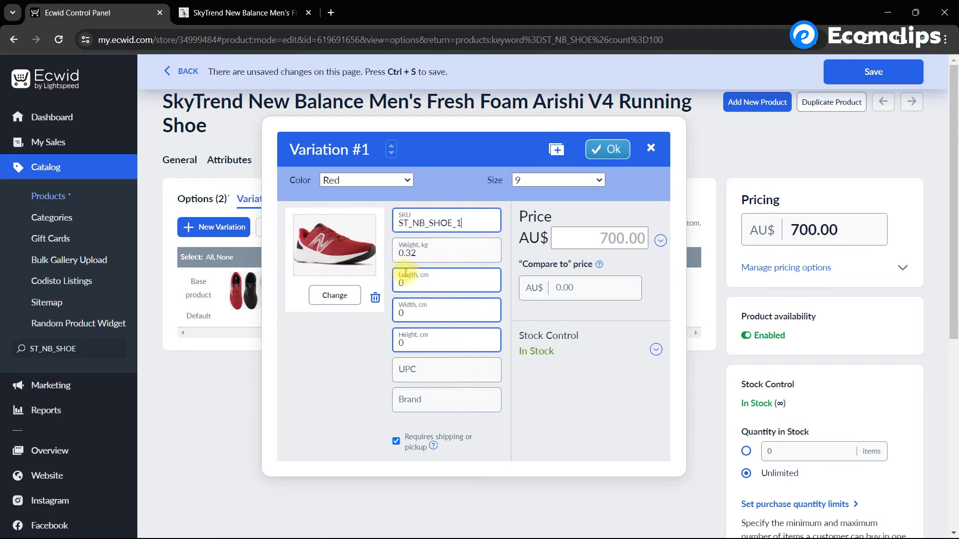
Step: Fill the variation's dimensions 3, 3, 20, UPC 12 and Brand SkyTrend
{"action": "type", "text": "3"}
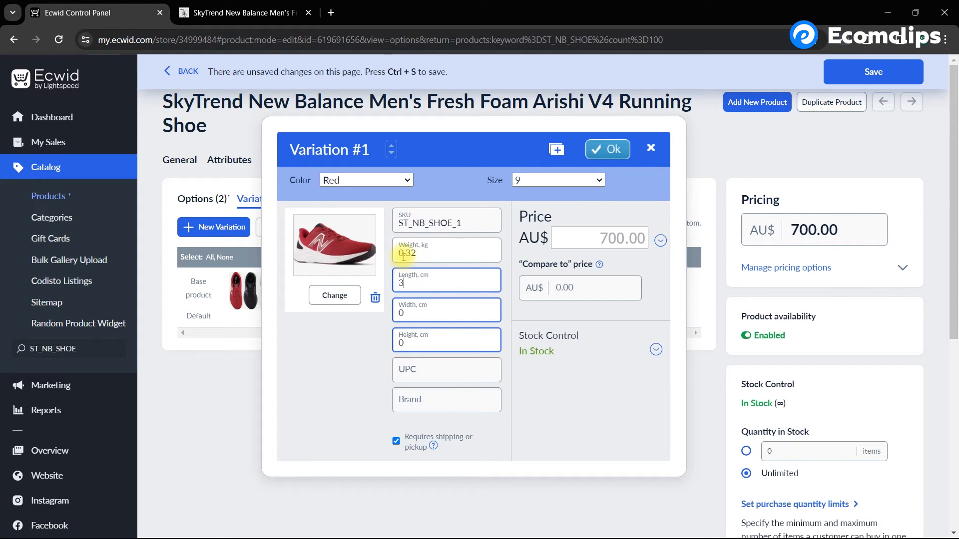
{"action": "type", "text": "3"}
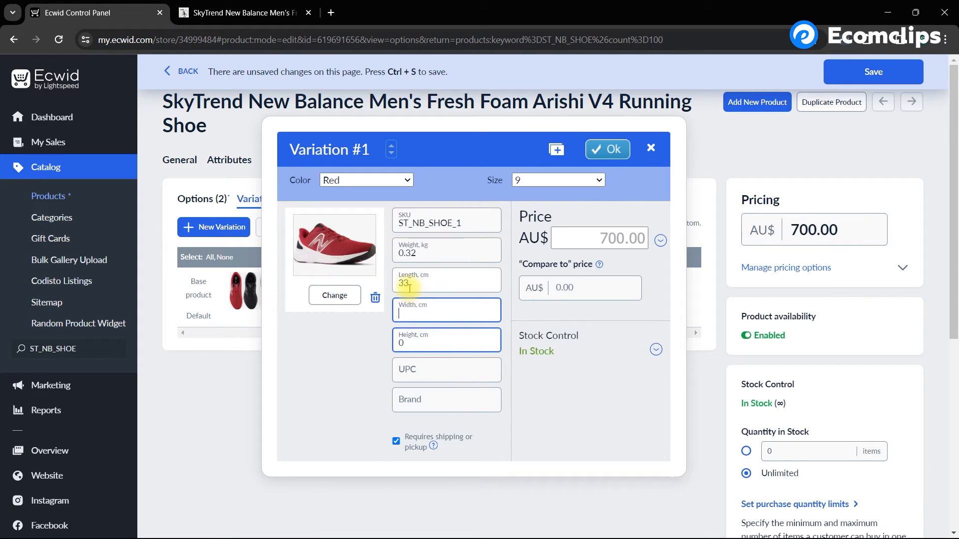
{"action": "type", "text": "20"}
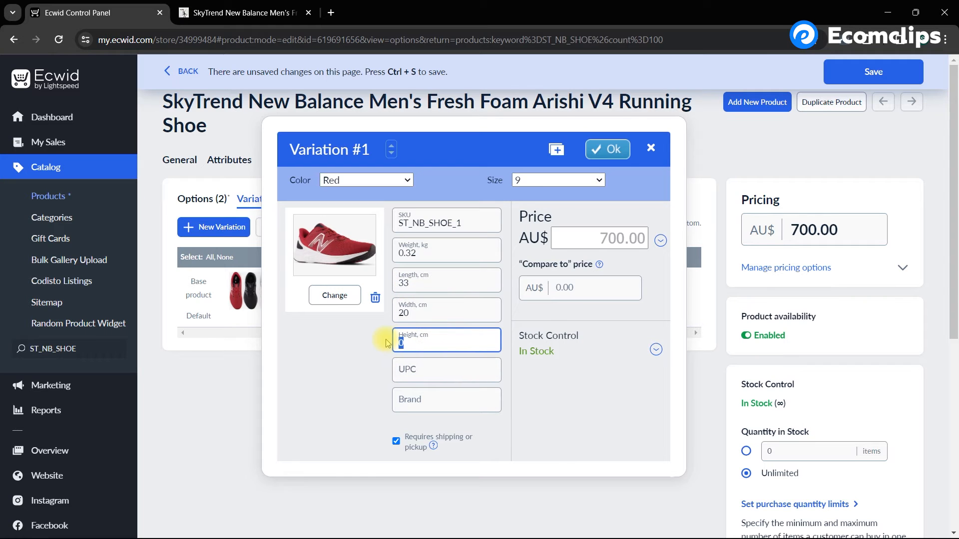
{"action": "type", "text": "12"}
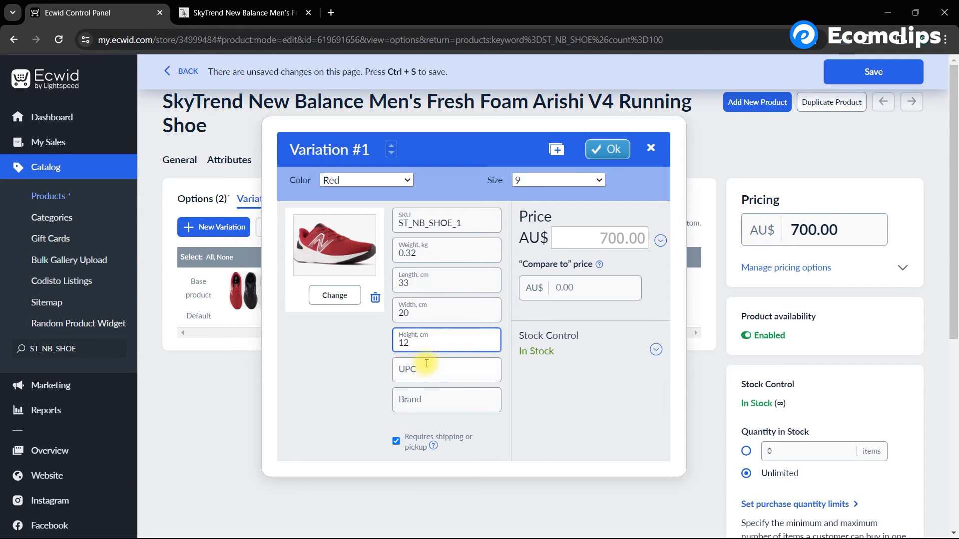
{"action": "type", "text": "SkyTrend"}
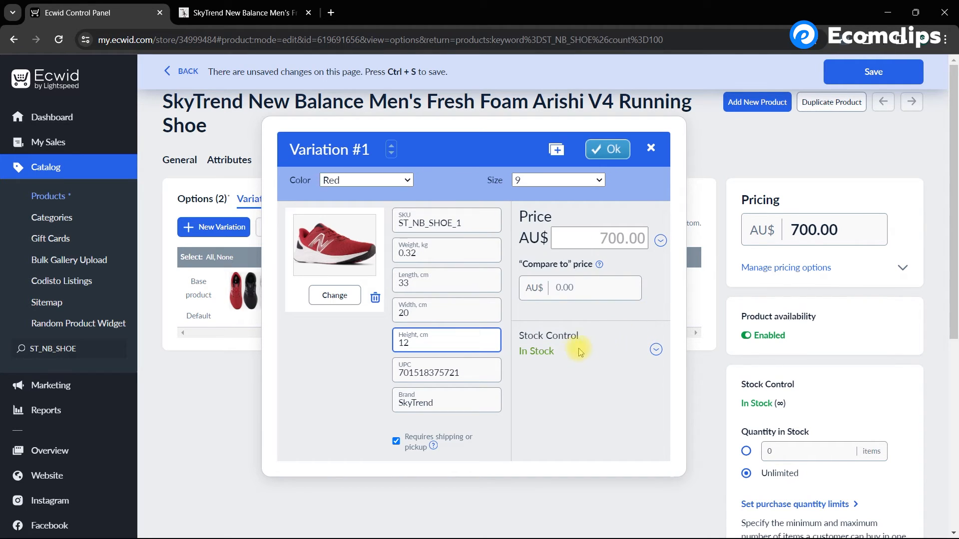
Step: Enable a tracked stock quantity for the variation and confirm it with Ok
{"action": "left_click", "coordinate": [657, 350]}
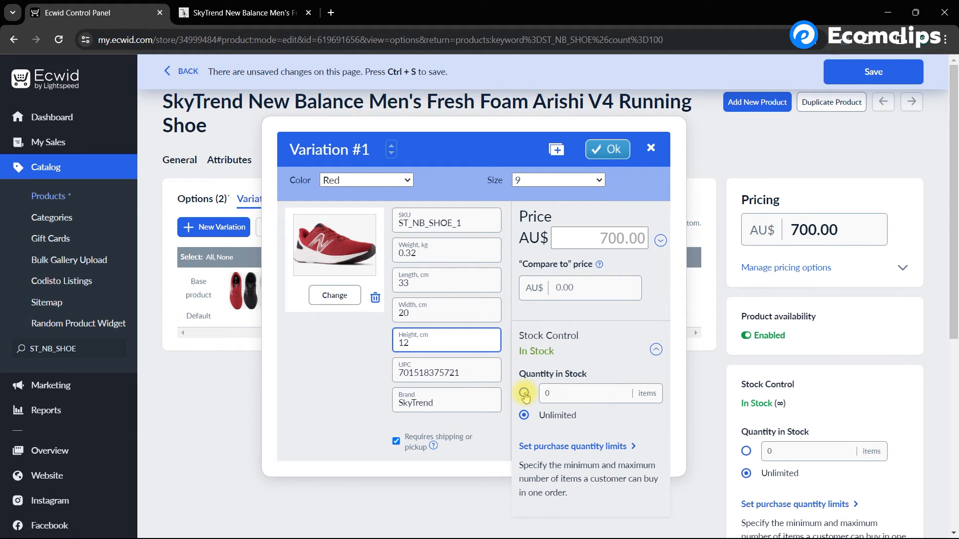
{"action": "left_click", "coordinate": [524, 393]}
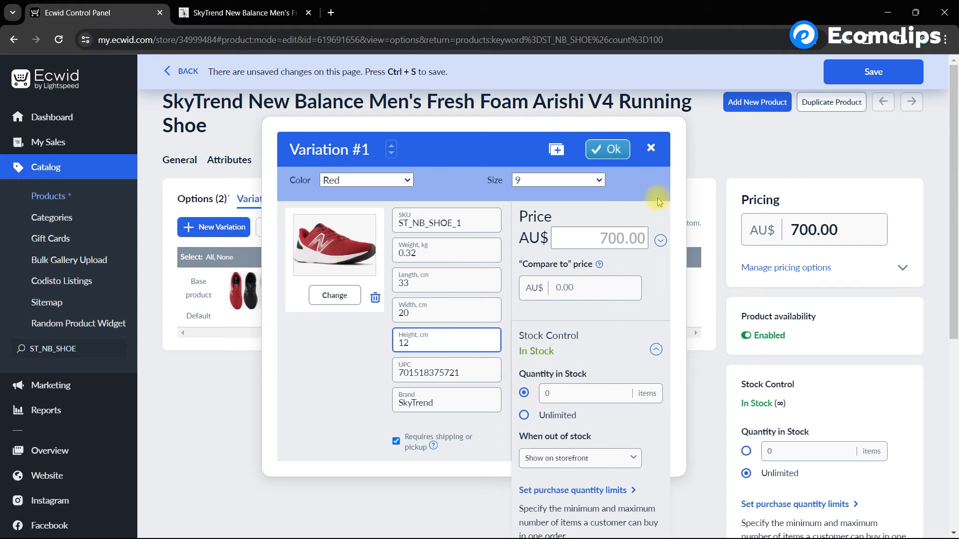
{"action": "left_click", "coordinate": [606, 149]}
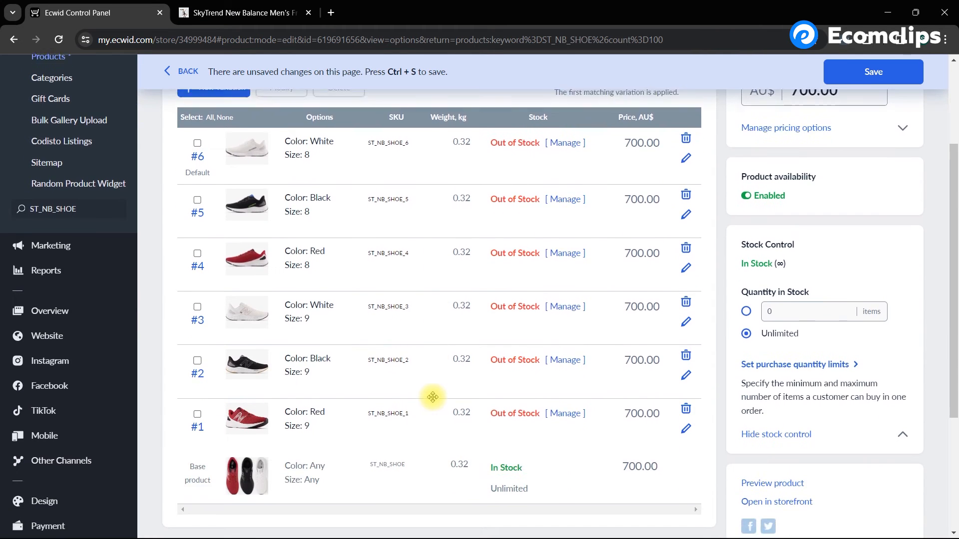
Step: Save the product with its six variations from the top of the page
{"action": "scroll", "scroll_direction": "up", "scroll_amount": 3}
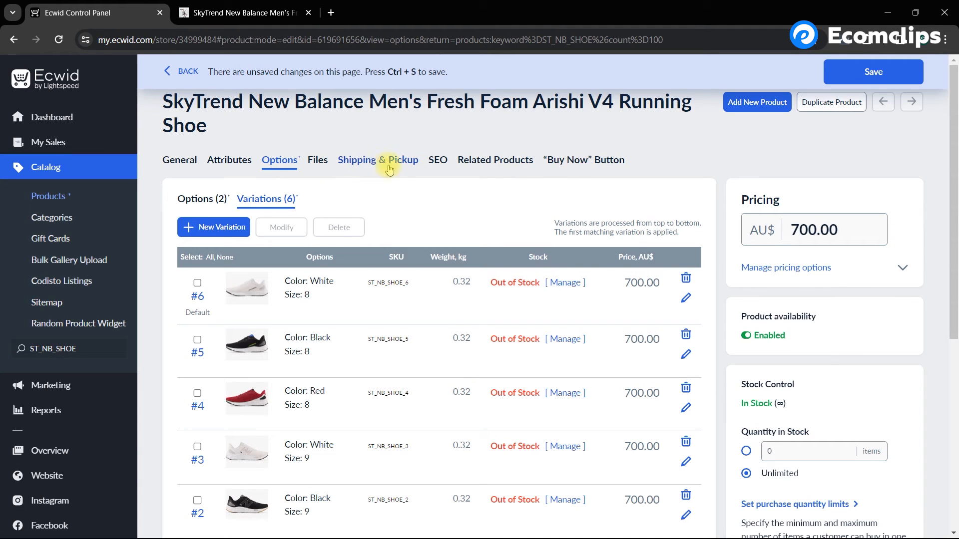
{"action": "left_click", "coordinate": [583, 160]}
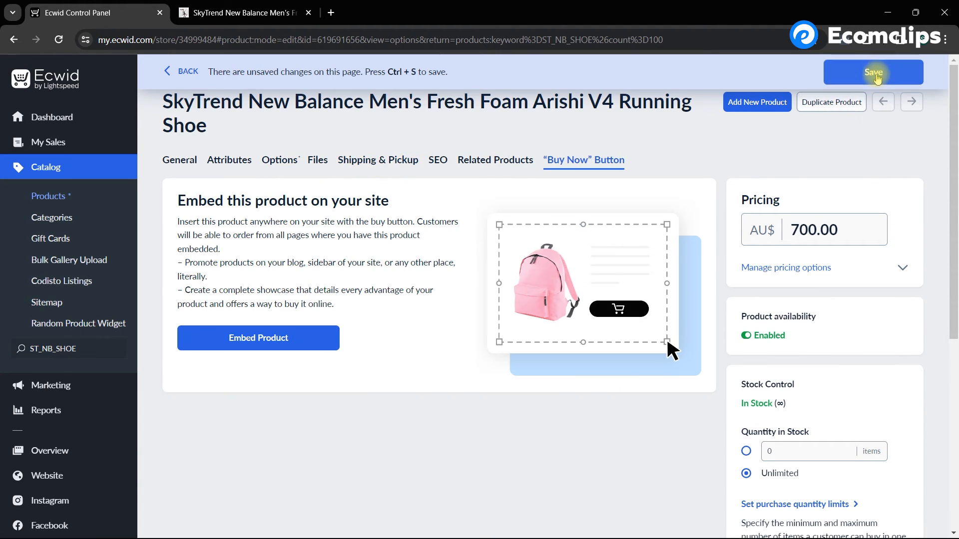
{"action": "left_click", "coordinate": [873, 72]}
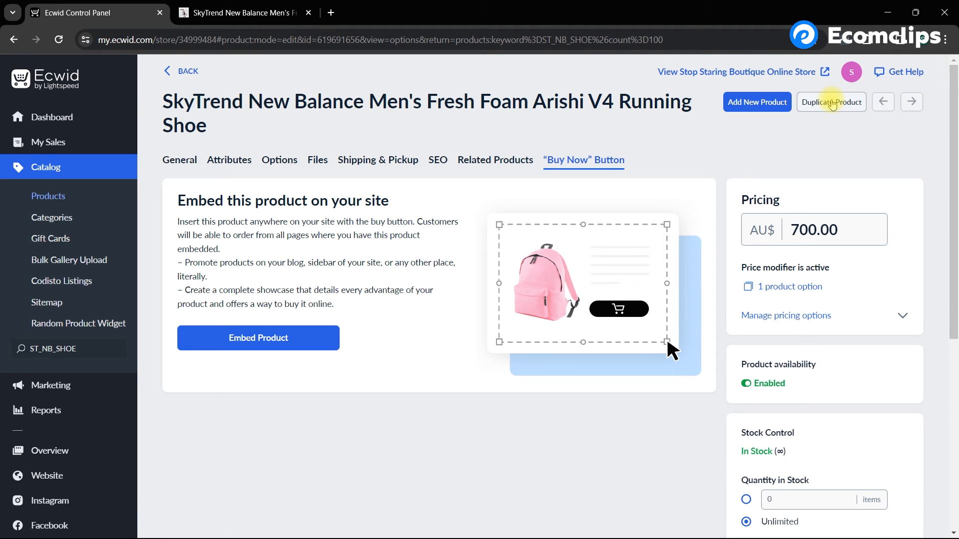
{"action": "mouse_move", "coordinate": [541, 210]}
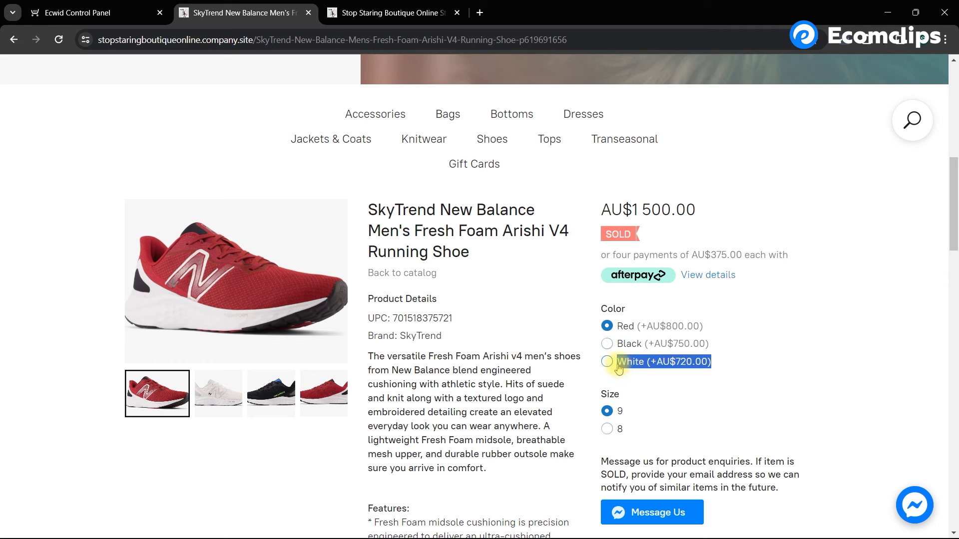
Step: Try the Color and Size 8 choices on the shoe's storefront page
{"action": "left_click", "coordinate": [606, 428]}
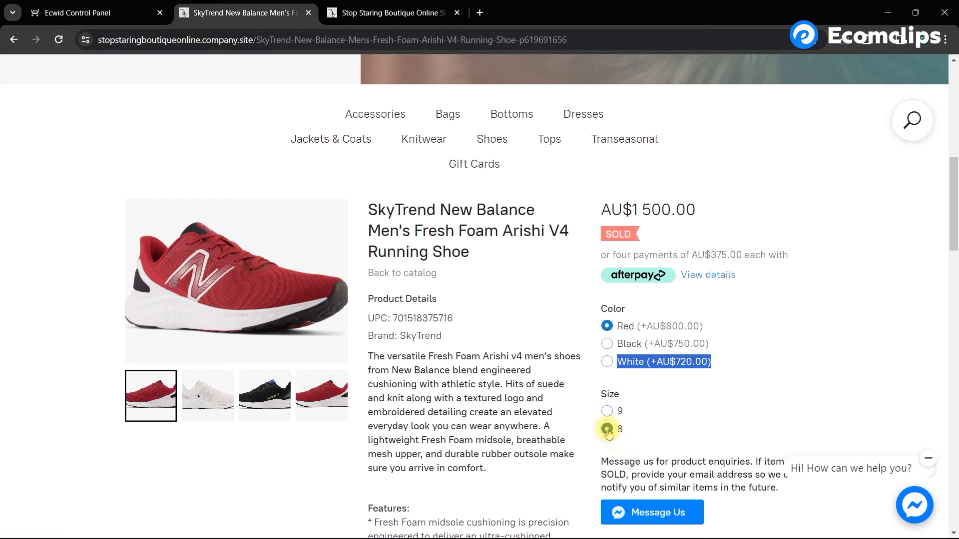
{"action": "left_click", "coordinate": [92, 12]}
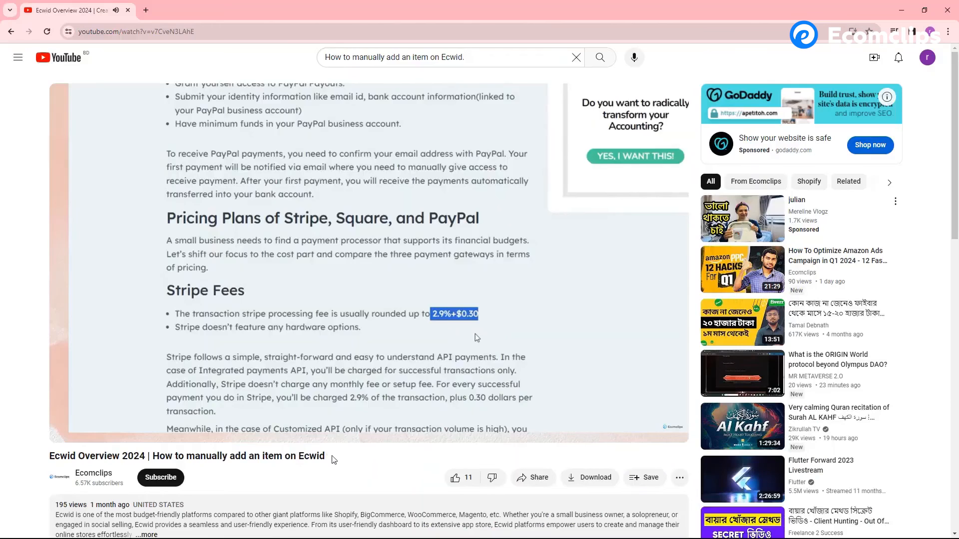
{"action": "left_click", "coordinate": [455, 478]}
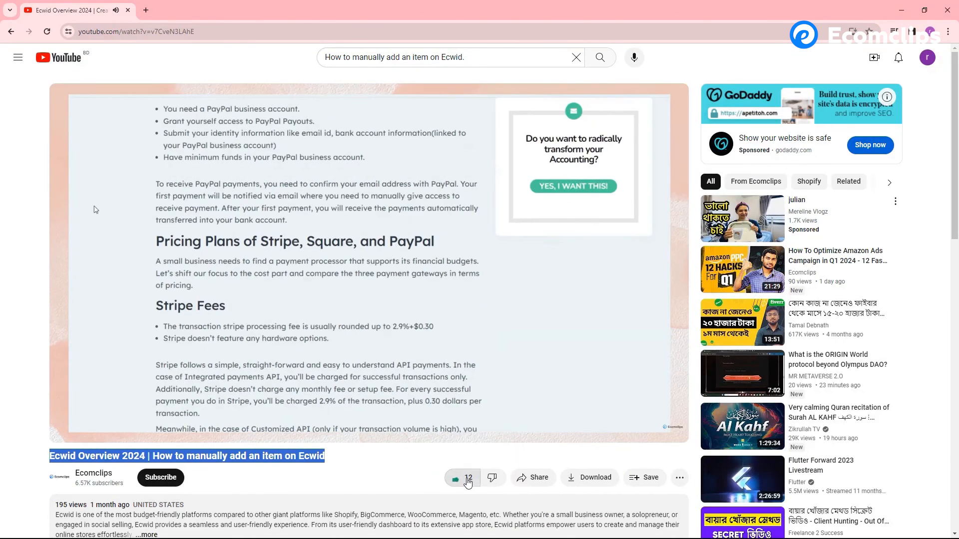